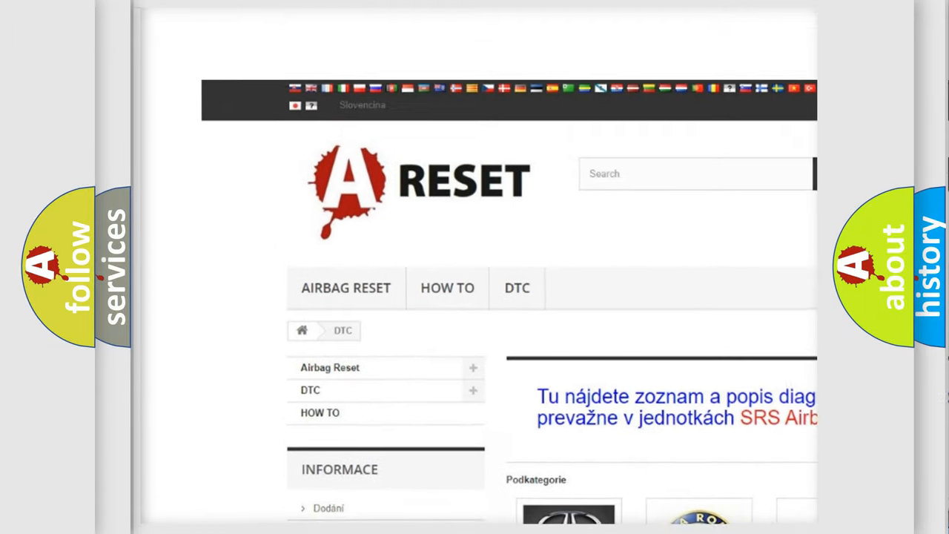
- Navigate from the DTC category page to the JEEP DTC listing and browse its trouble codes
{"action": "scroll", "scroll_direction": "down", "scroll_amount": 3}
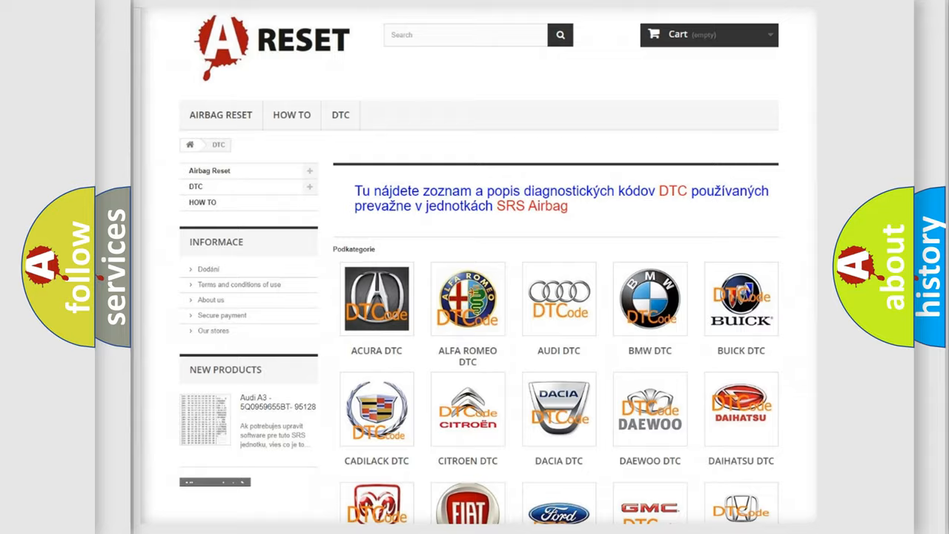
{"action": "scroll", "scroll_direction": "down", "scroll_amount": 3}
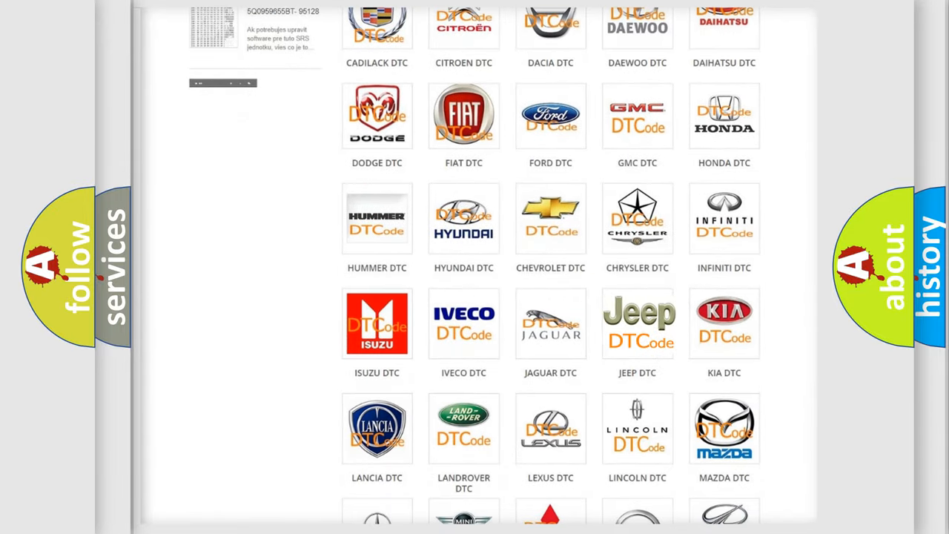
{"action": "left_click", "coordinate": [638, 323]}
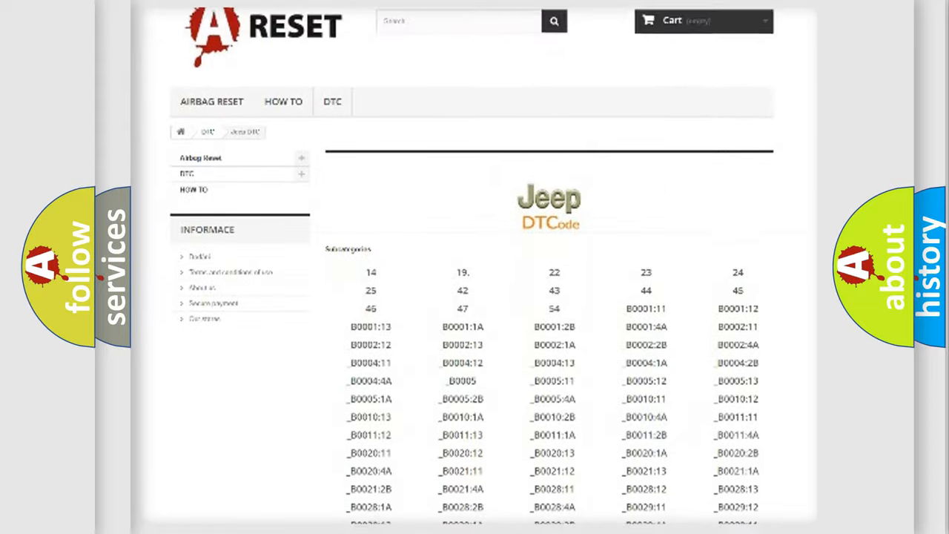
{"action": "scroll", "scroll_direction": "down", "scroll_amount": 3}
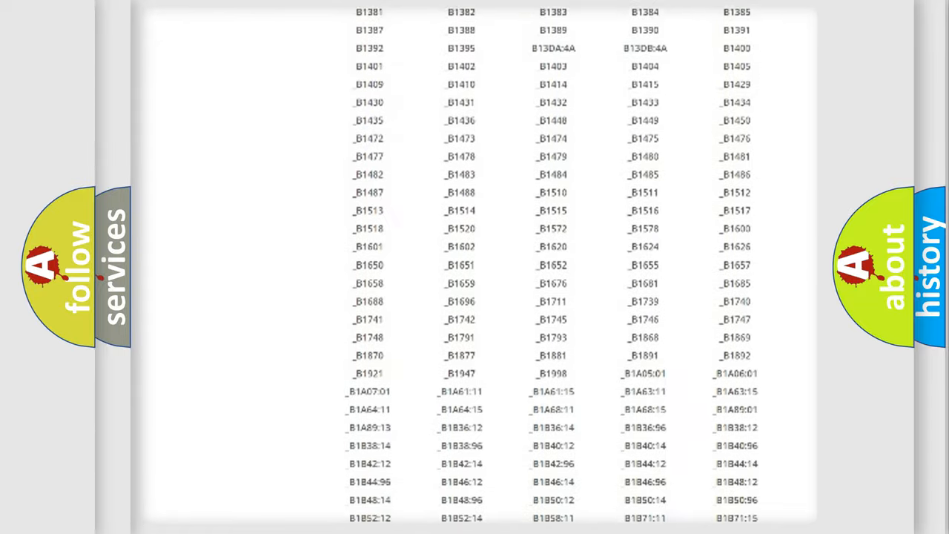